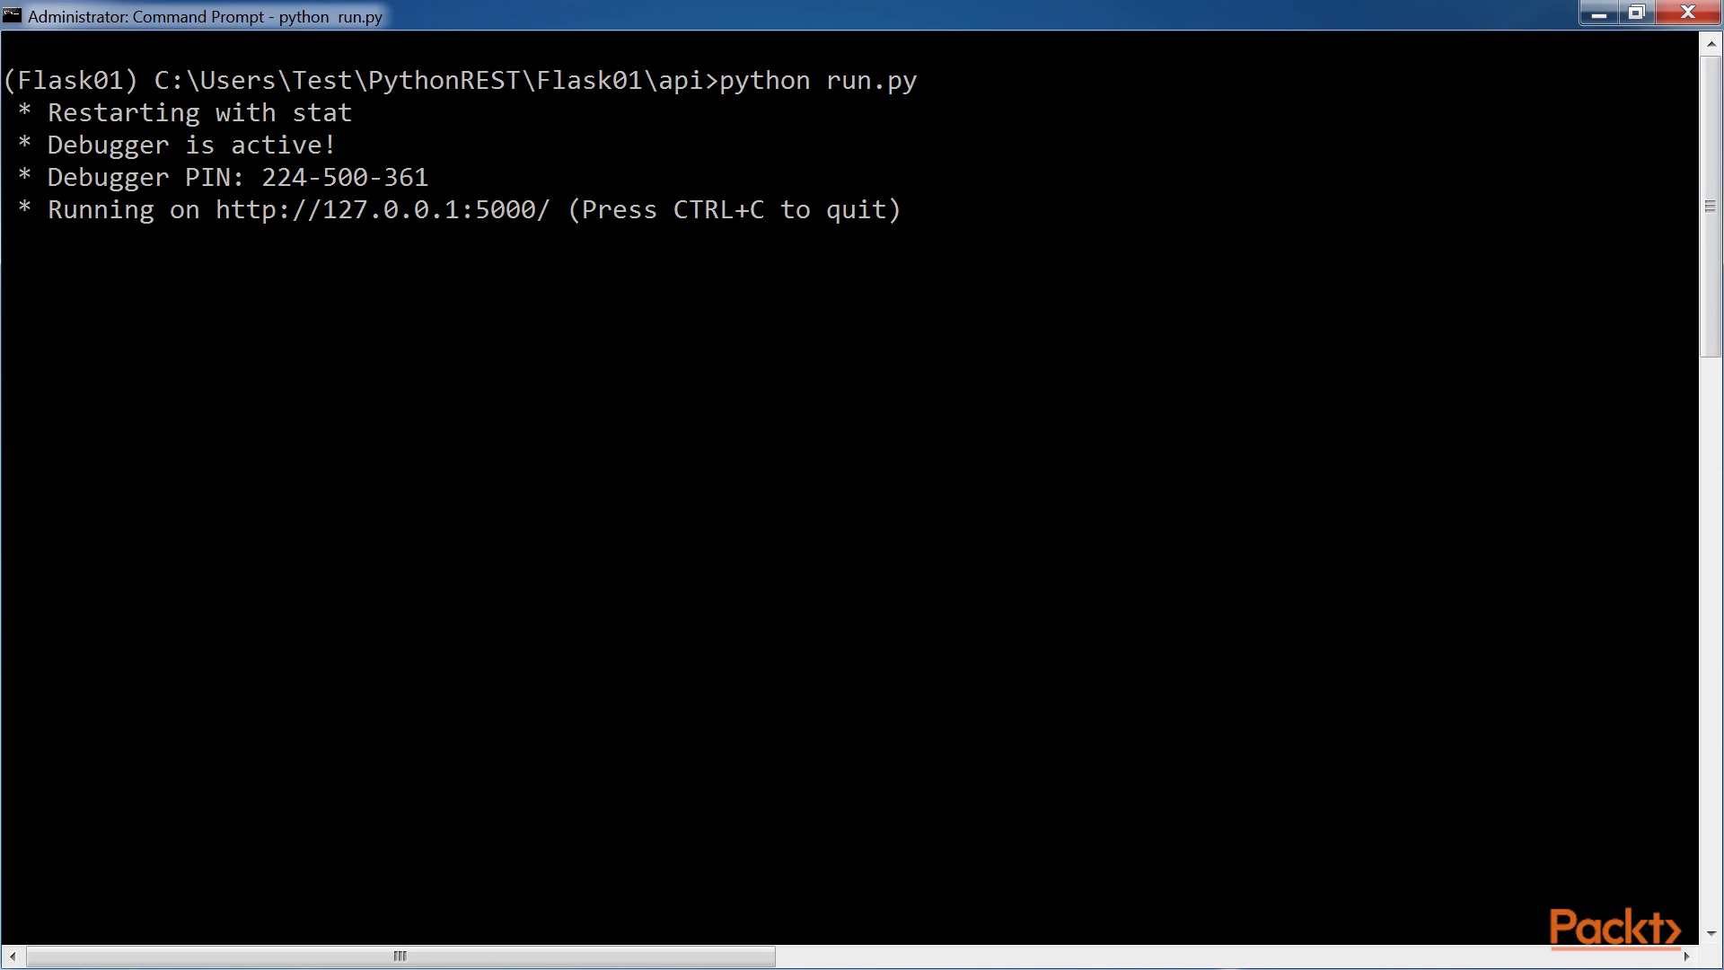
# - Stop the running run.py Flask server with Ctrl+C, returning to the api folder prompt
pyautogui.press('ctrl+c')
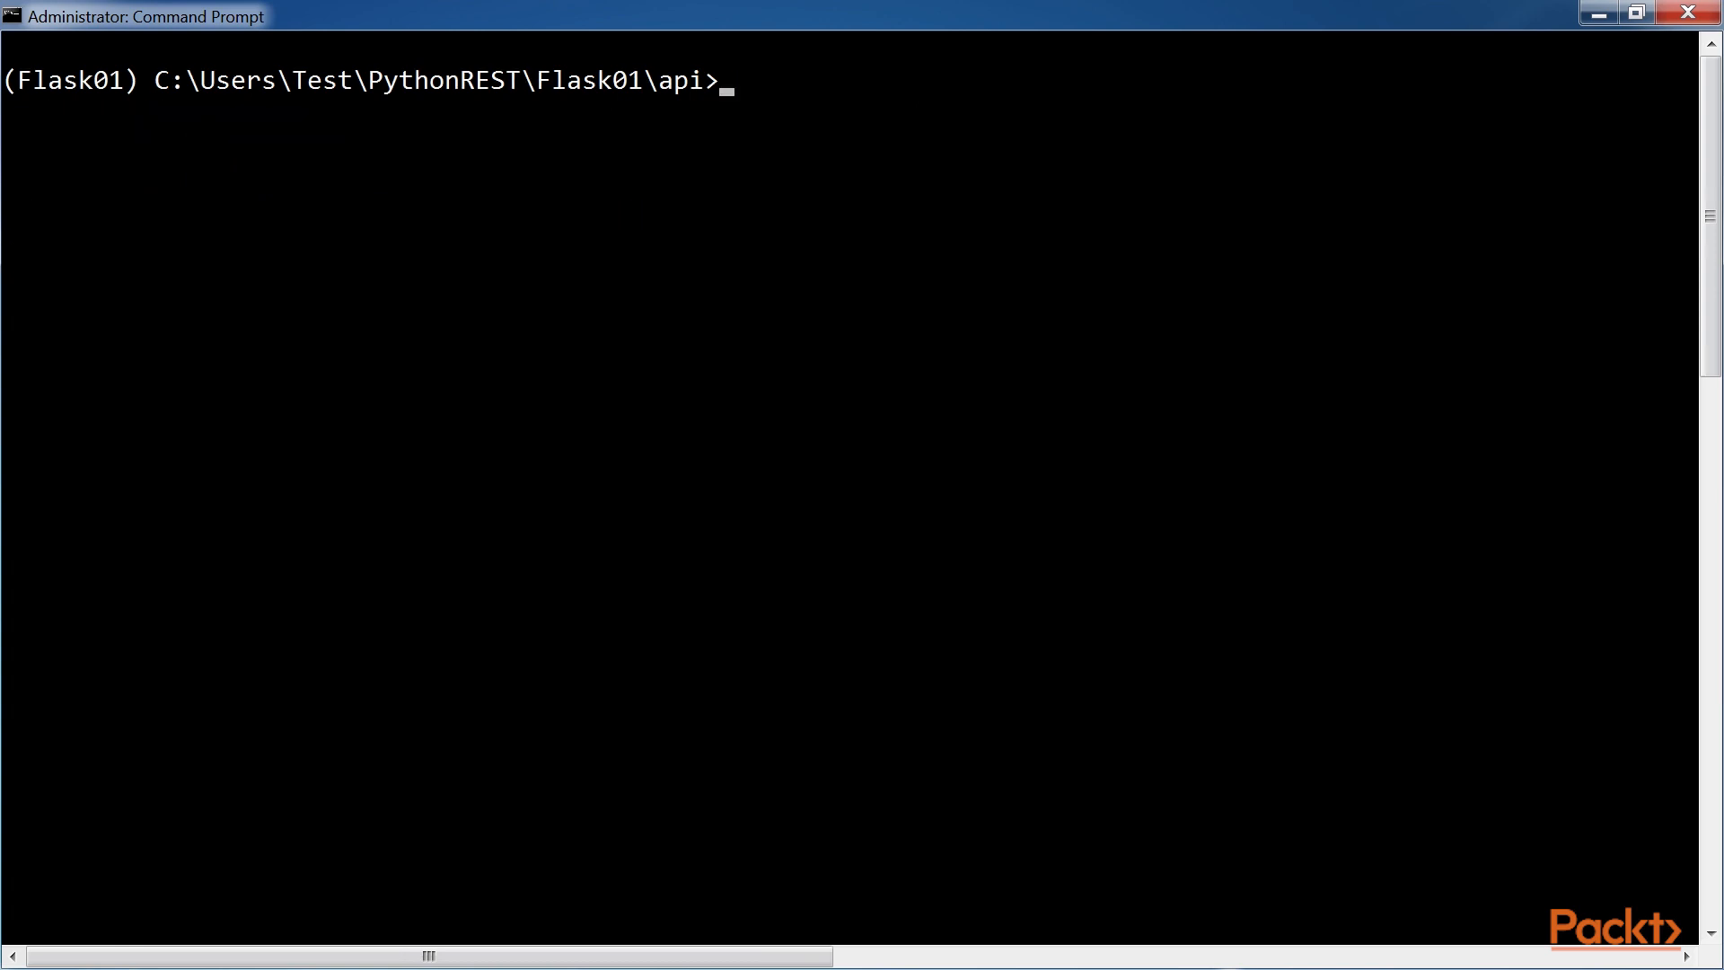
# - Install nose2 and then cov-core with pip into the Flask01 environment
pyautogui.write('pip install nose2')
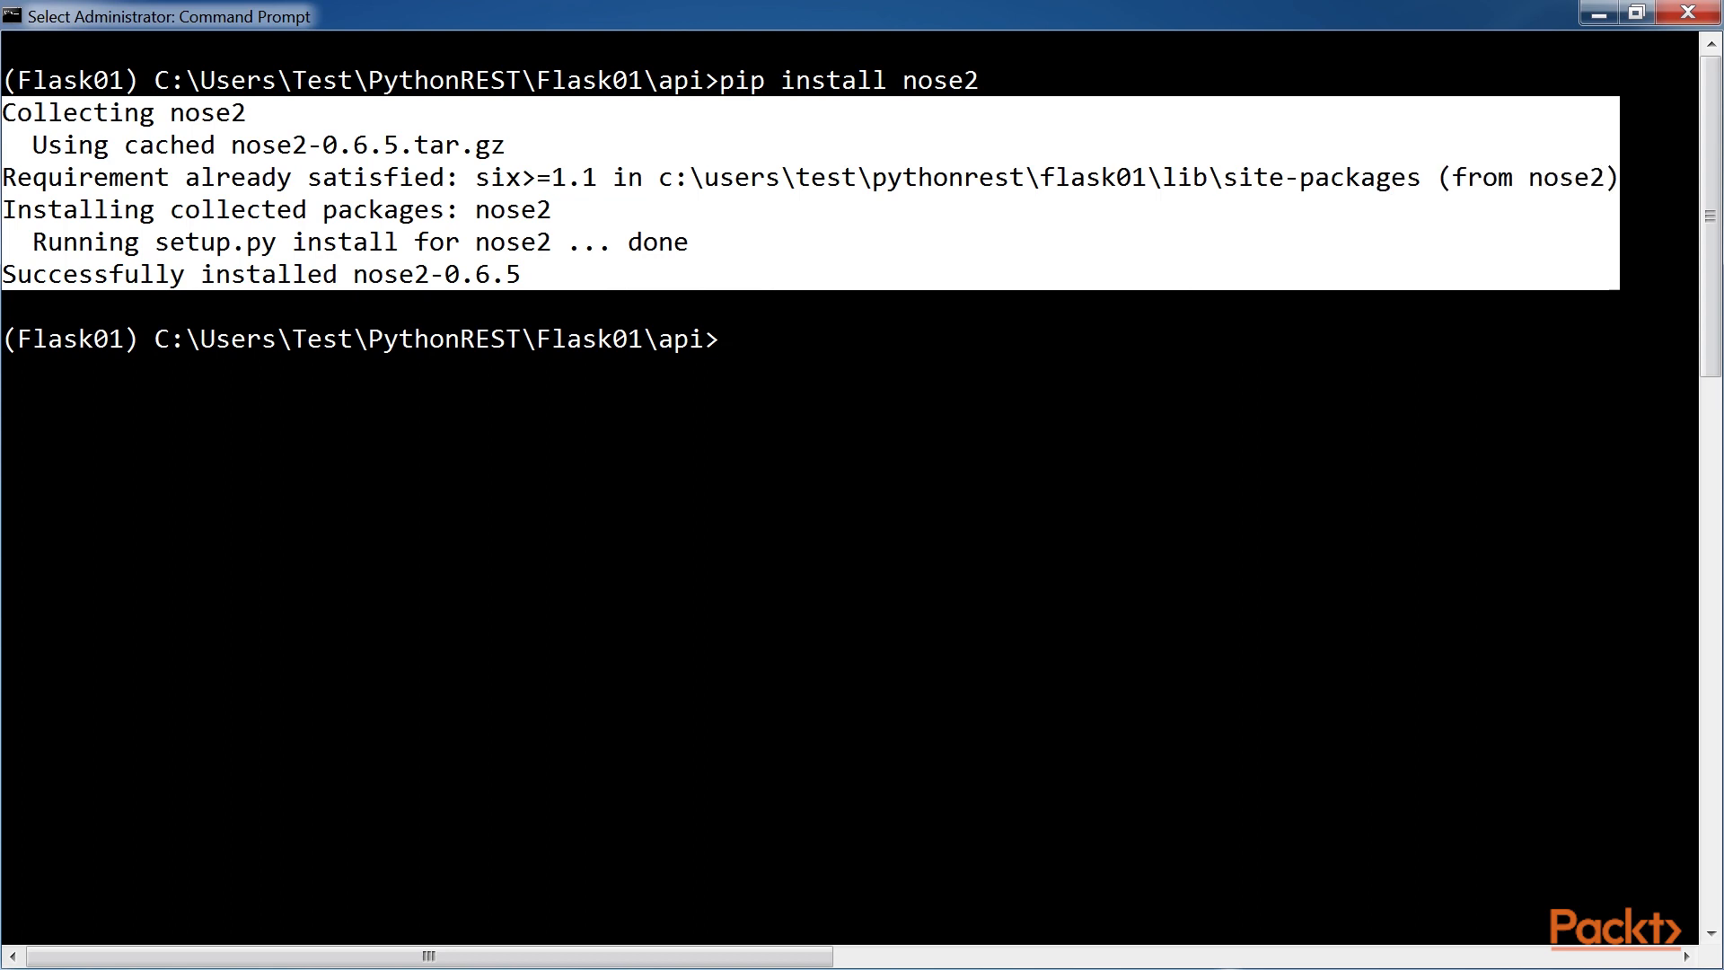
pyautogui.write('pip')
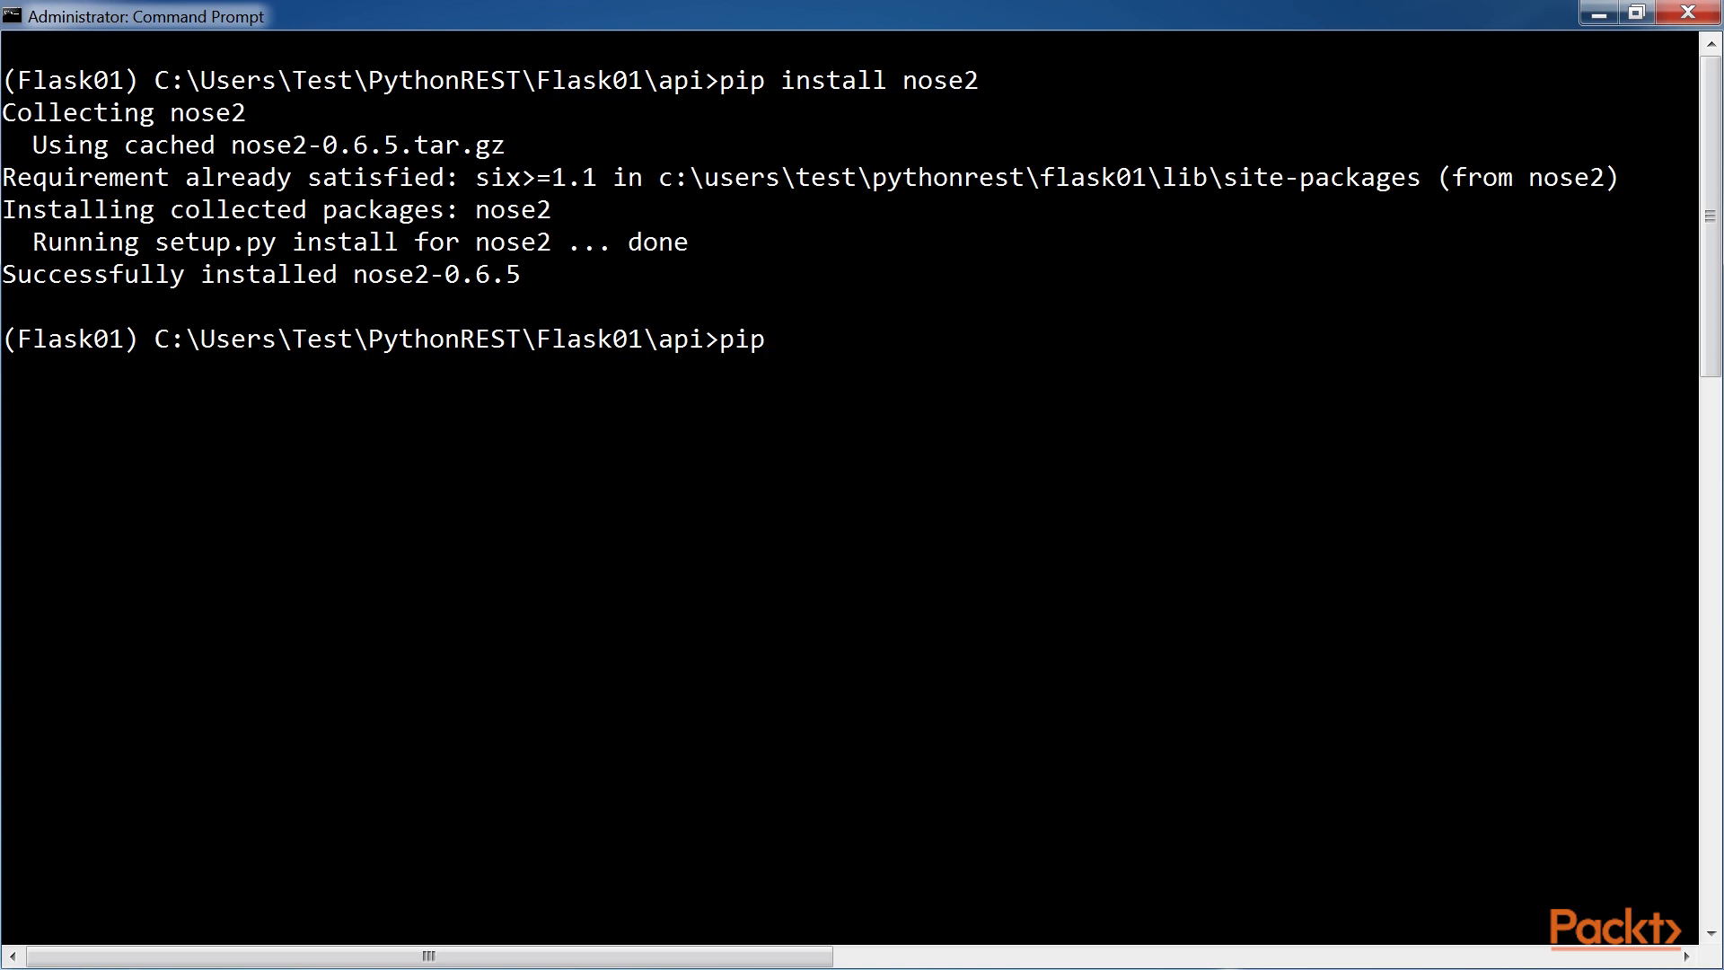
pyautogui.write('install cov-')
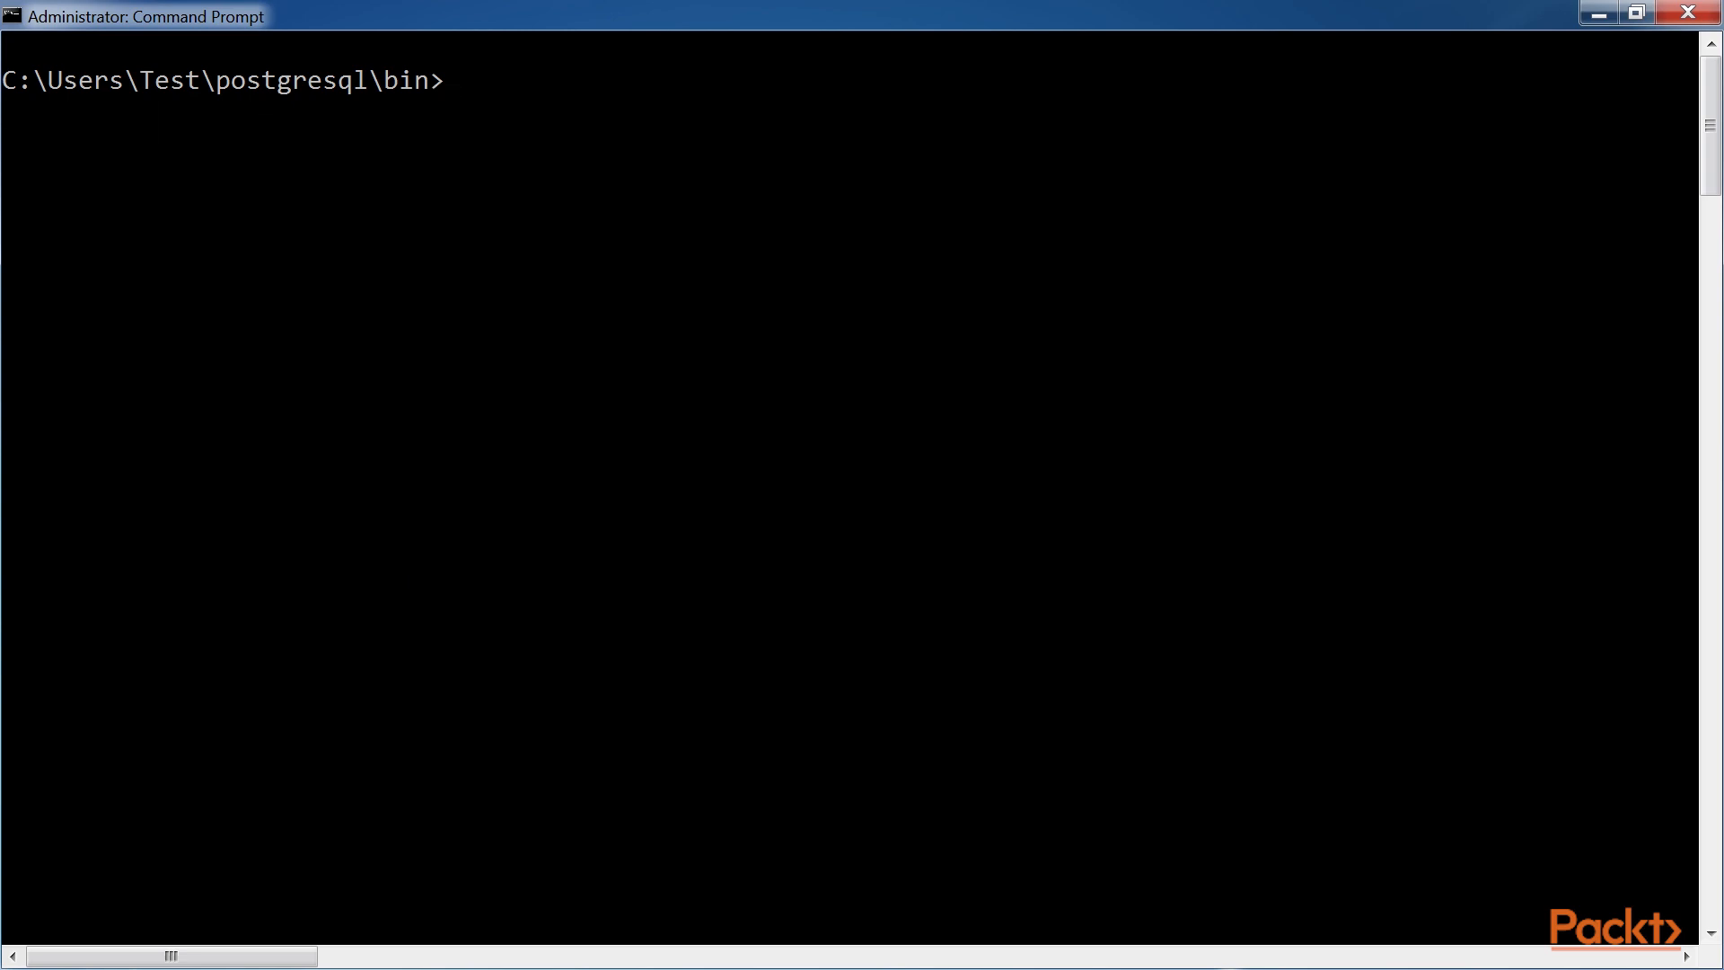
# - Sign in to psql as postgres and create the test_messages database
pyautogui.write('psql -U postgres')
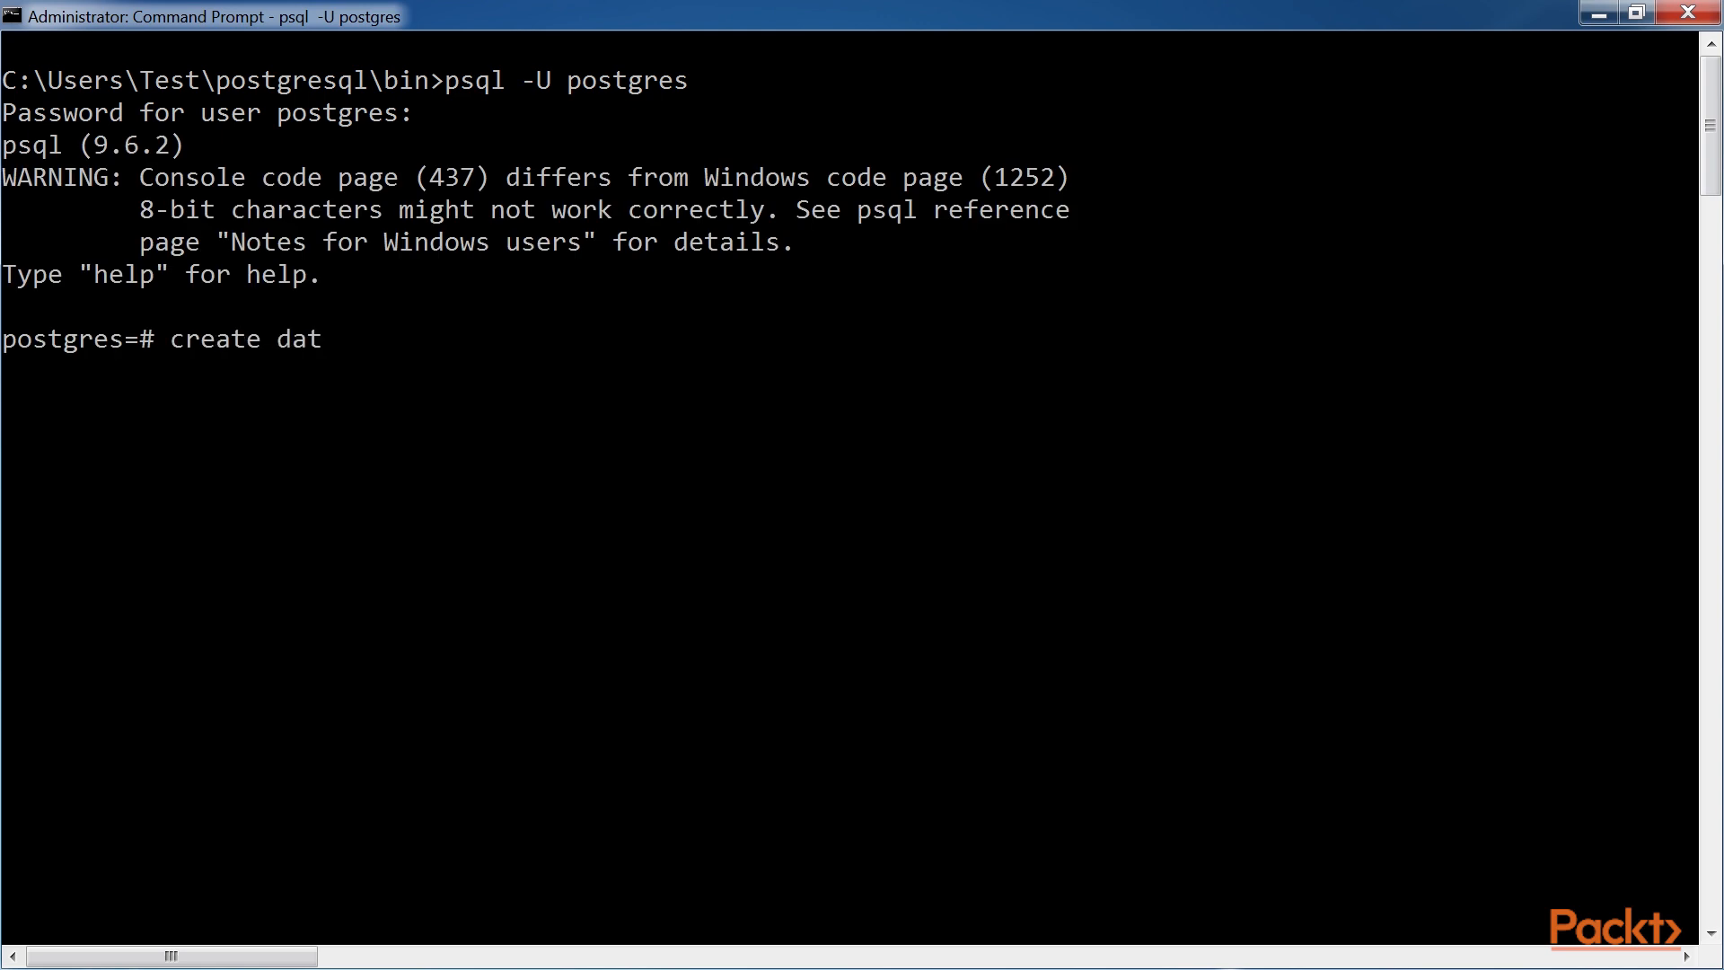
pyautogui.write('abase test_messages;')
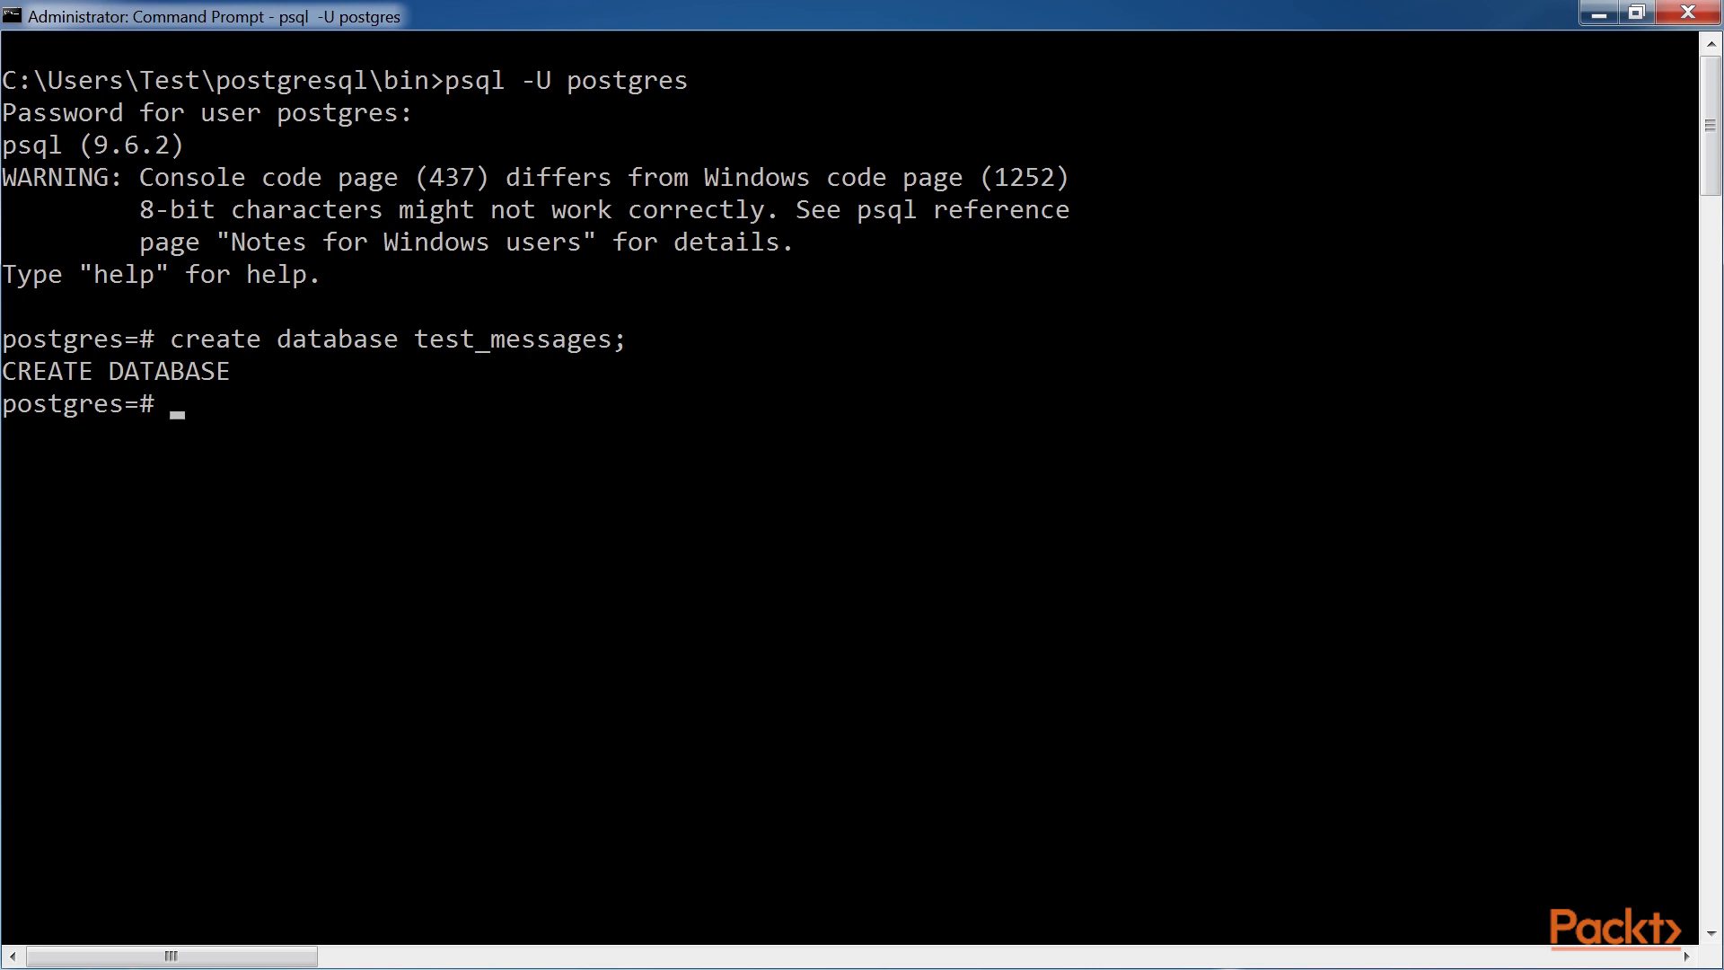
# - Grant test2 all privileges on test_messages, quit psql and start browsing to the api folder in Atom
pyautogui.write('grant all privileges on database test_mess')
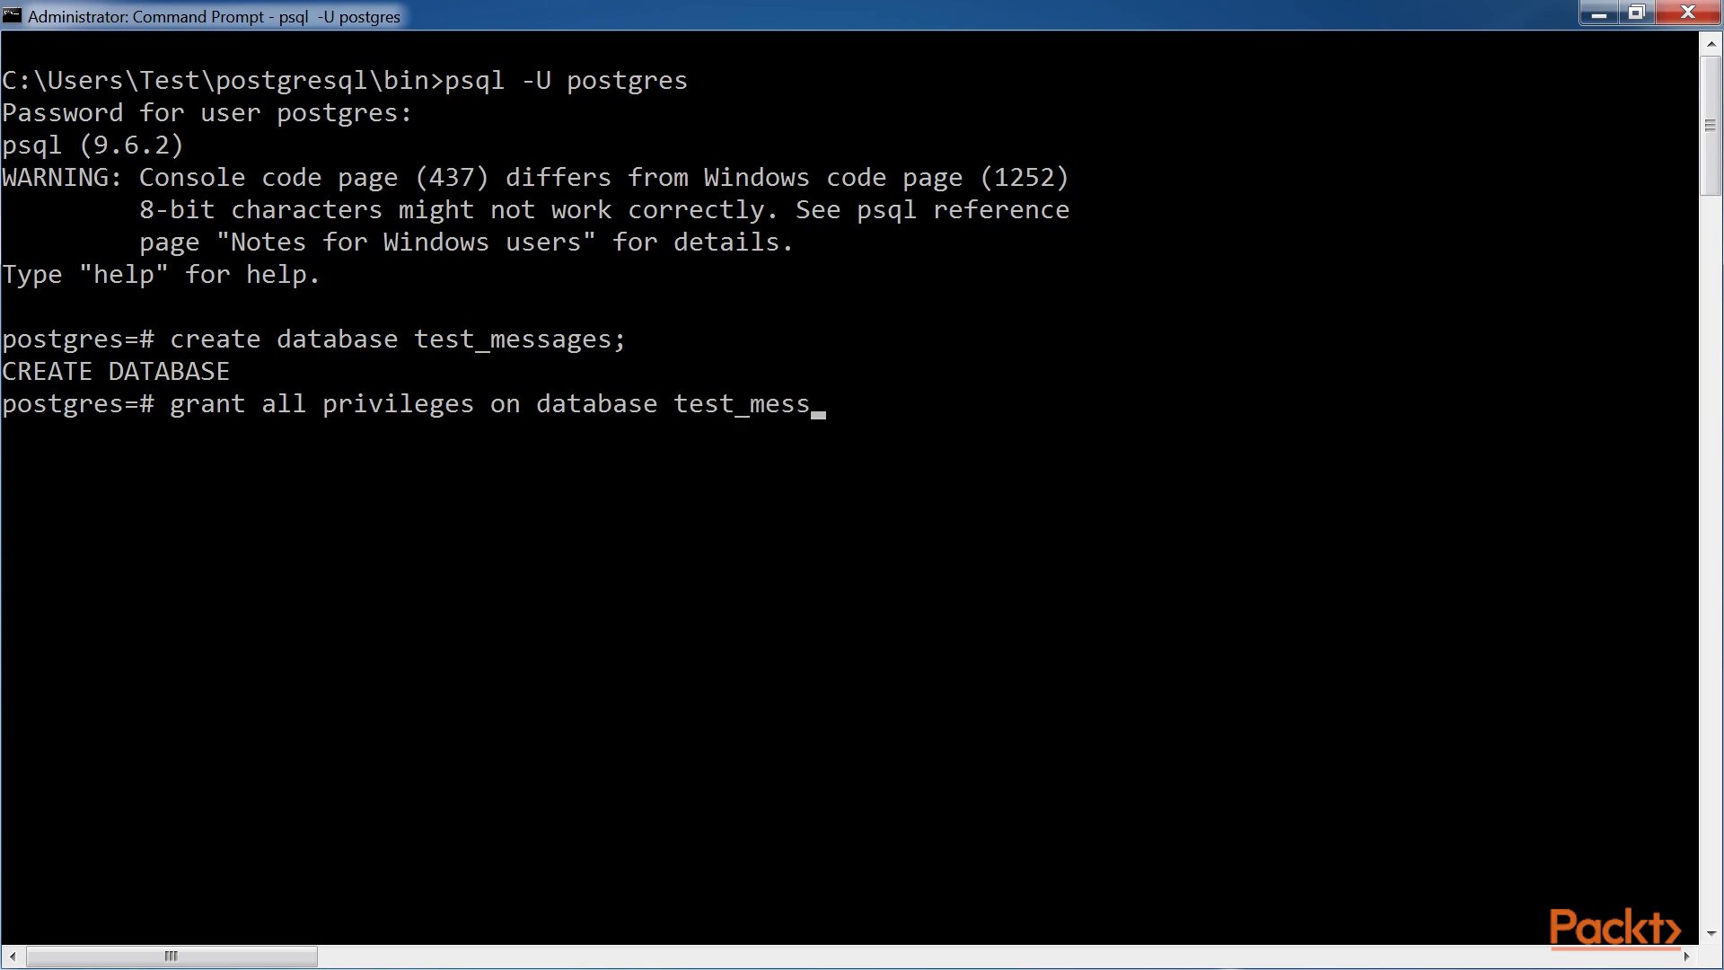
pyautogui.press('Return')
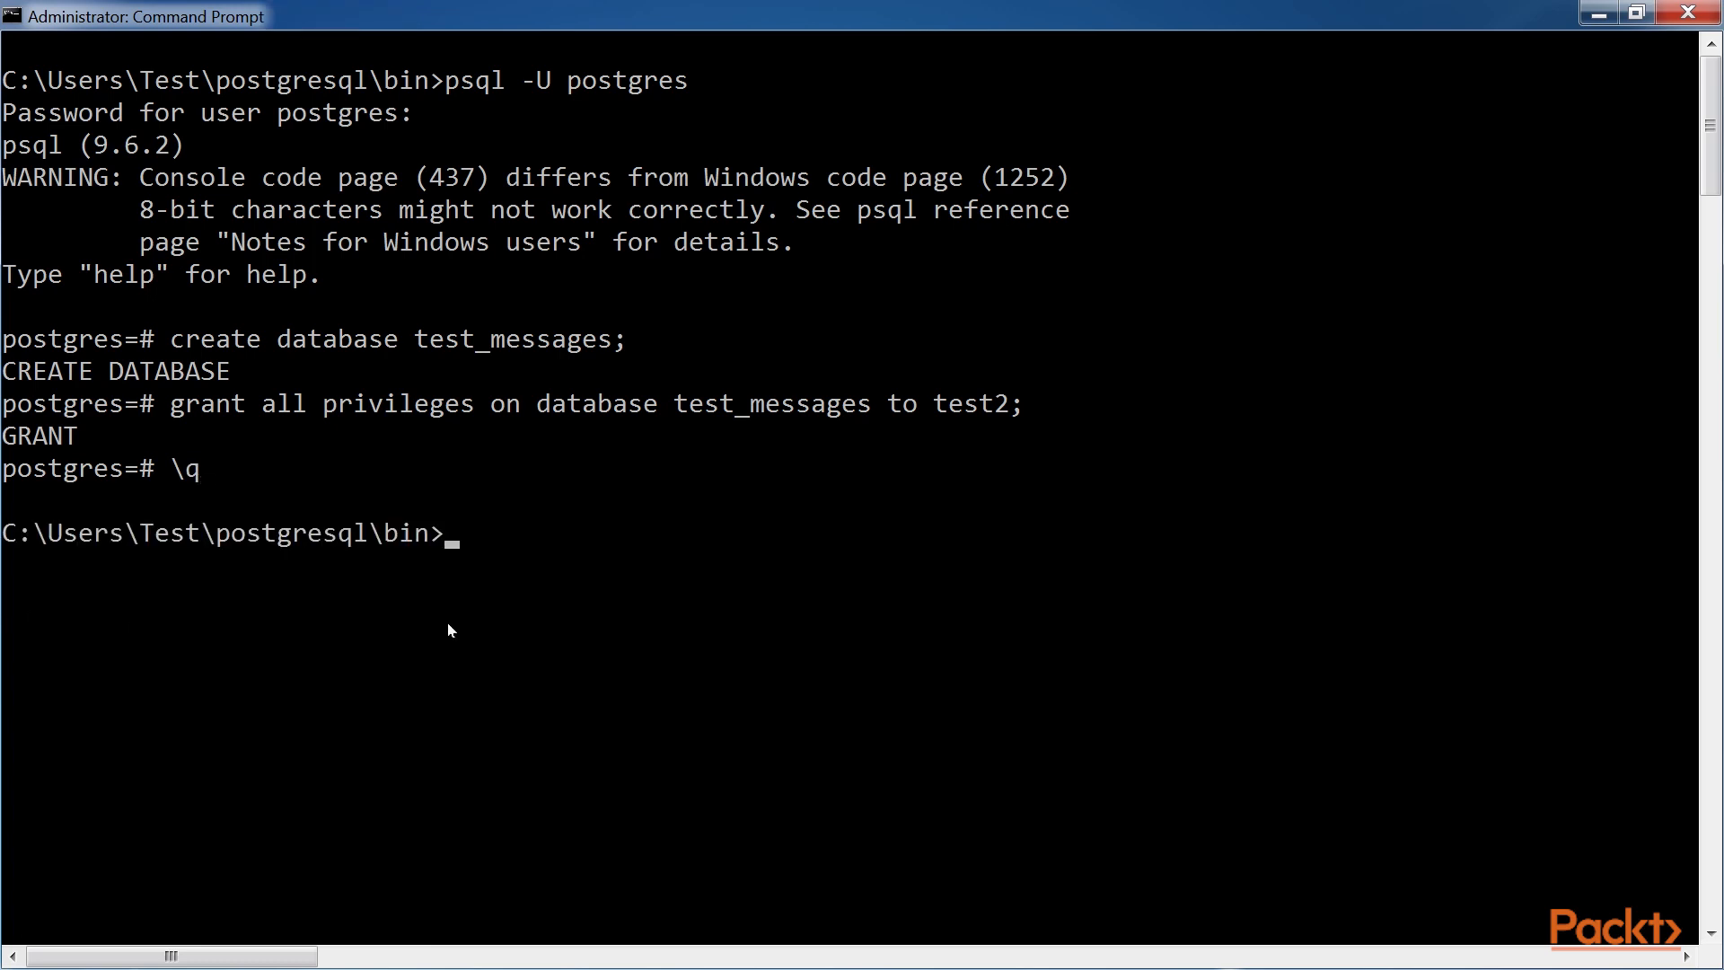
pyautogui.doubleClick(968, 404)
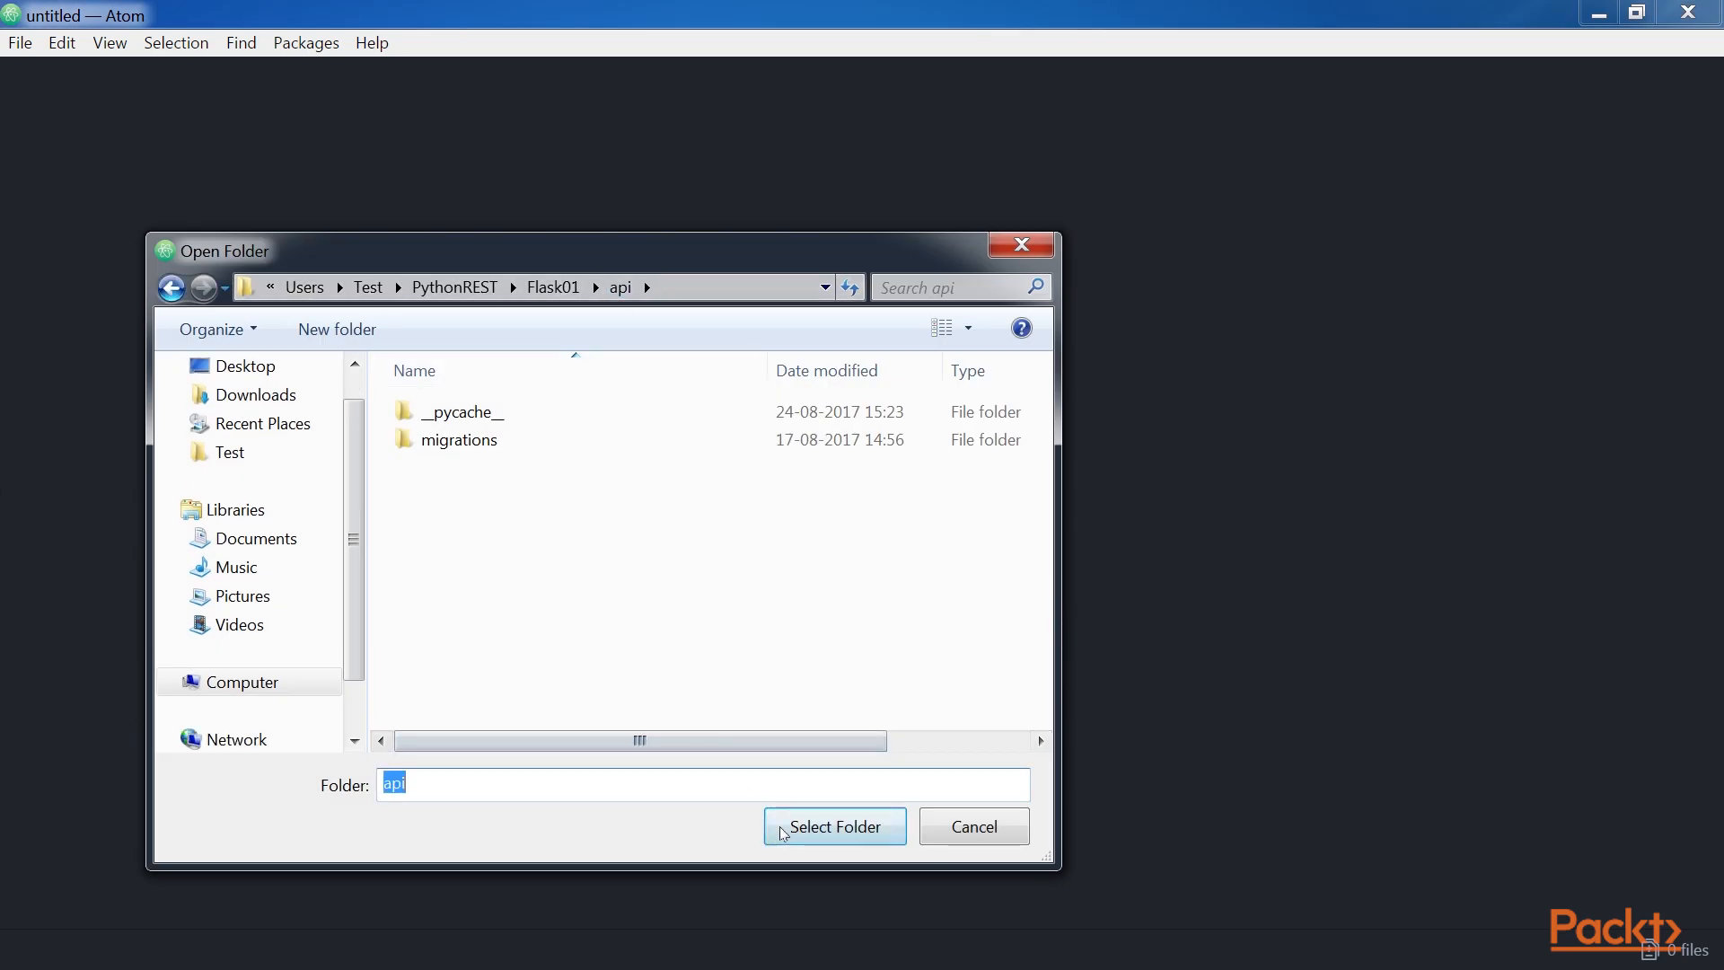
# - Select the api folder as the Atom project, ready for the new test_config.py
pyautogui.click(833, 826)
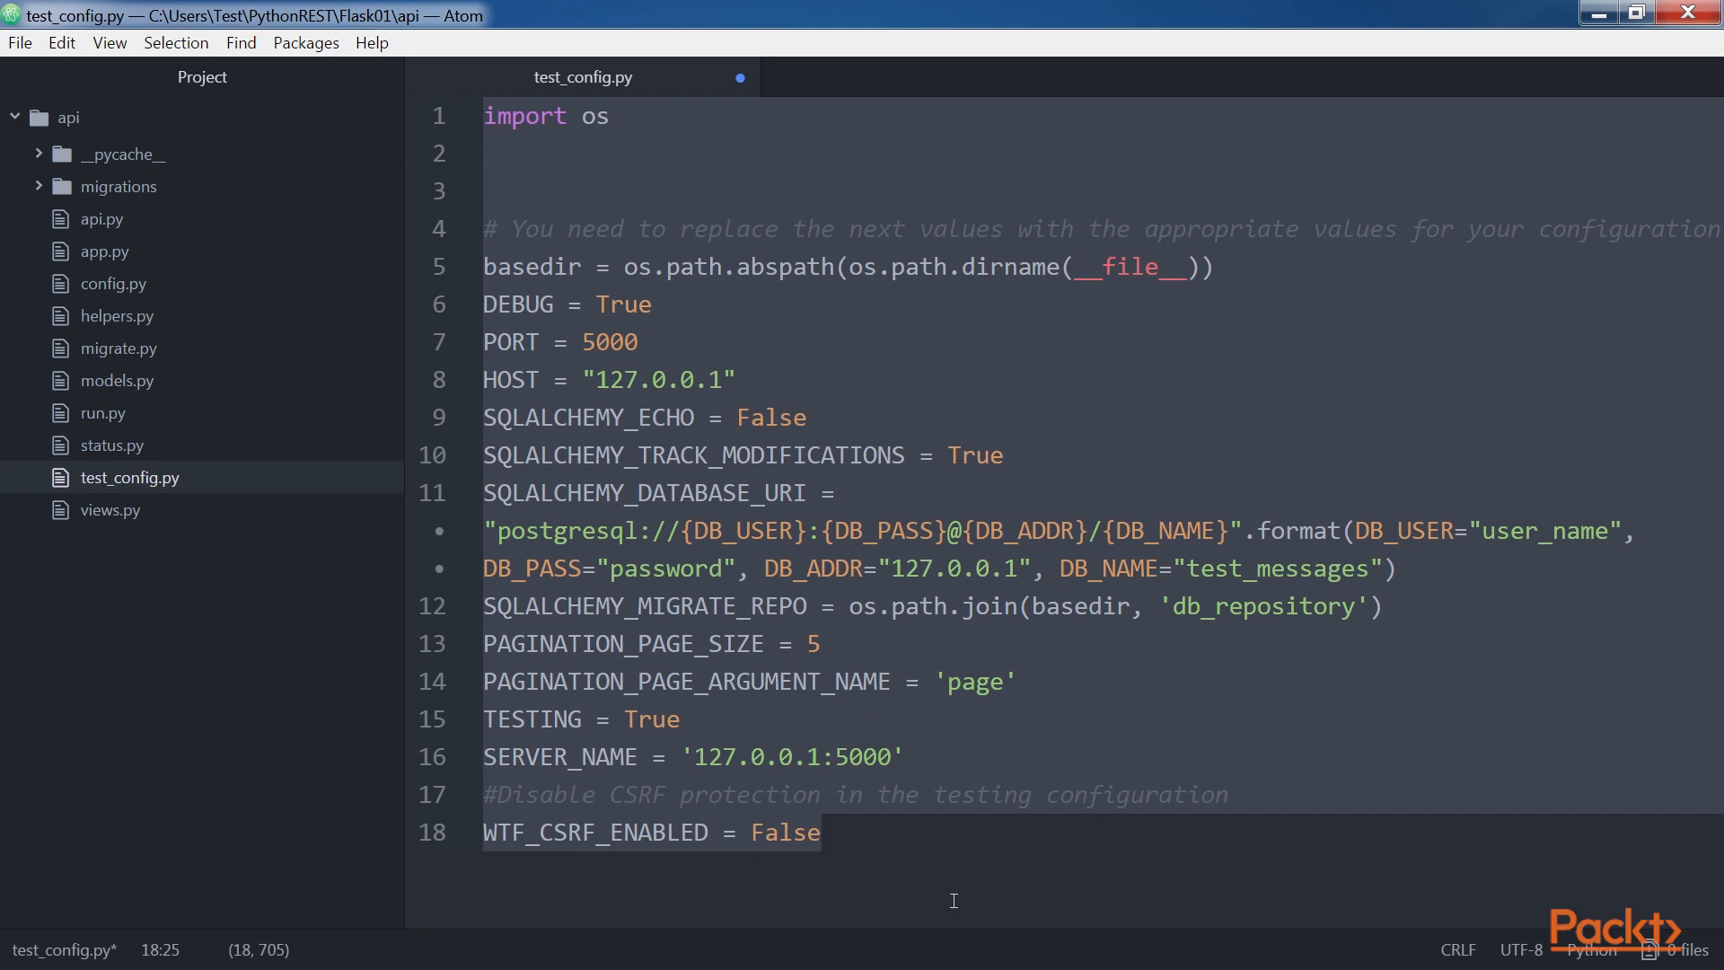
pyautogui.click(820, 831)
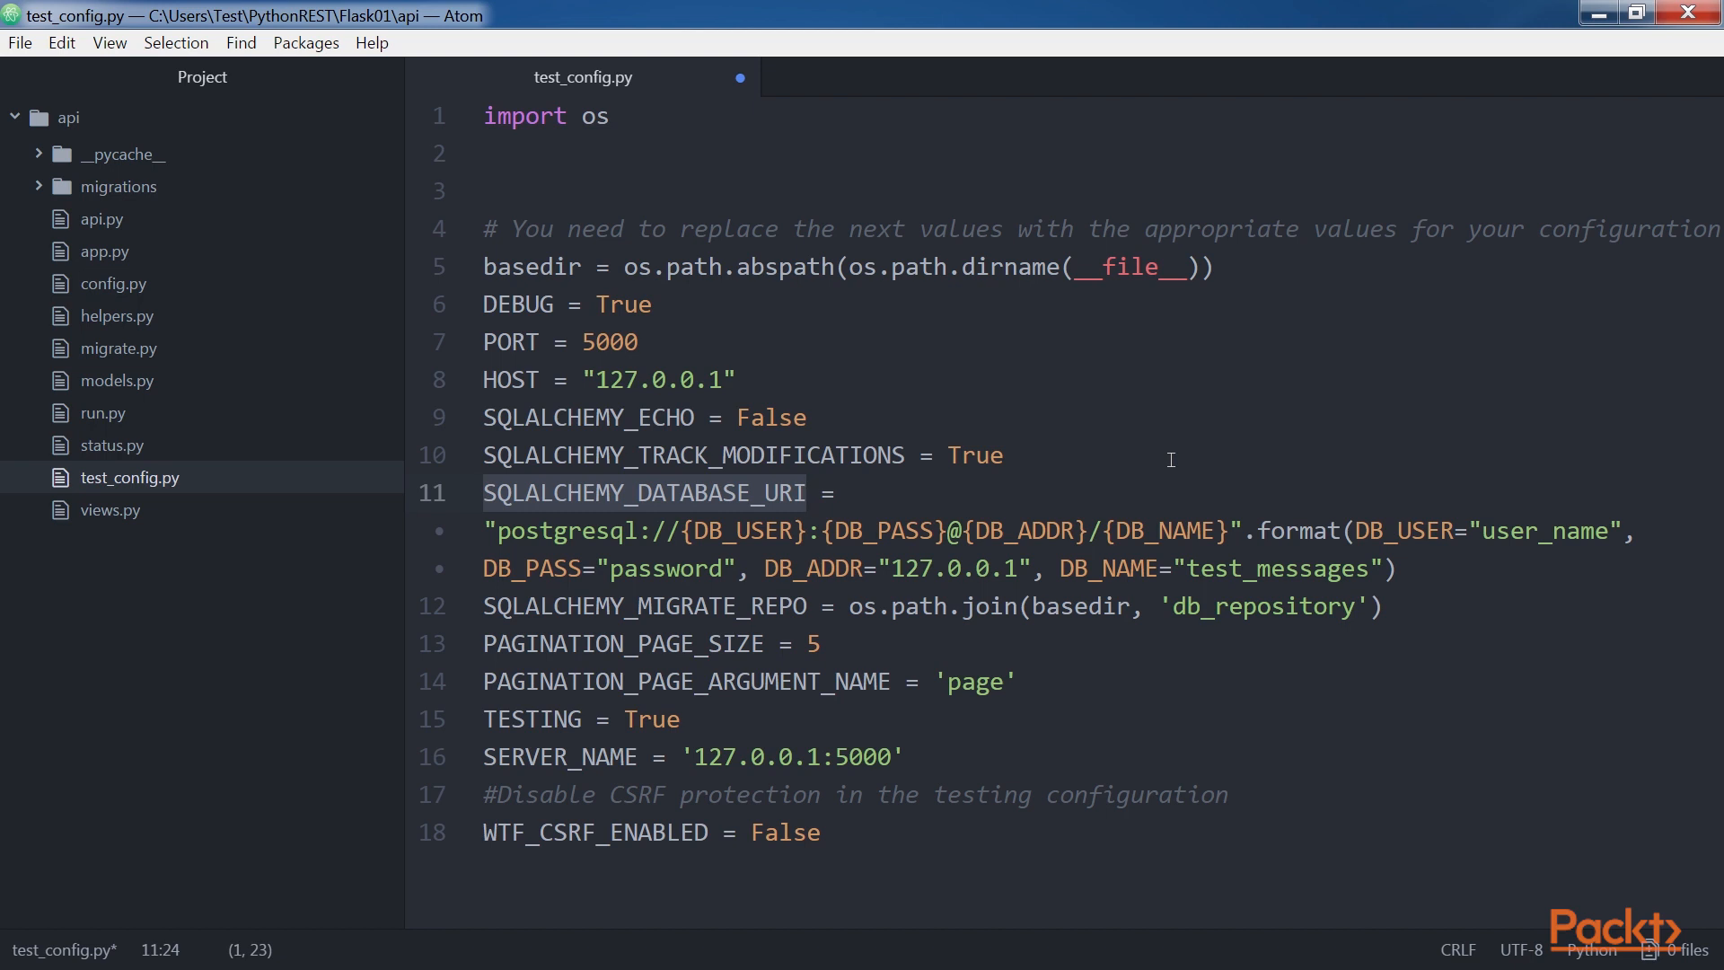
pyautogui.moveTo(1164, 481)
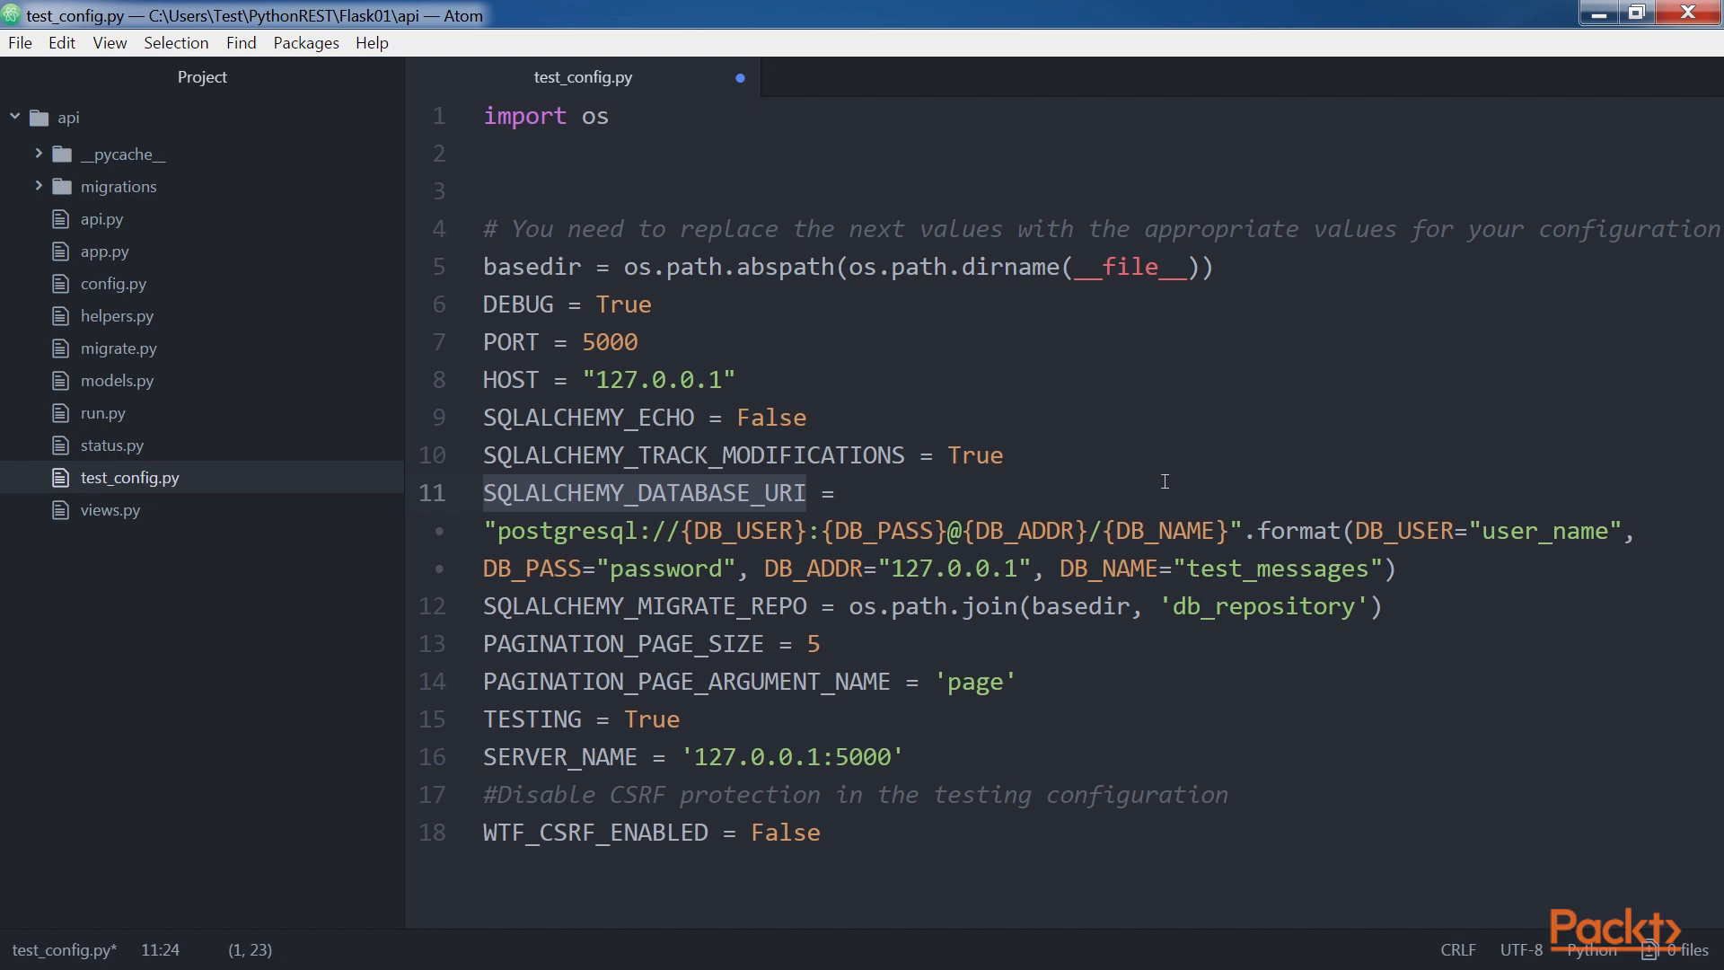
pyautogui.moveTo(1153, 435)
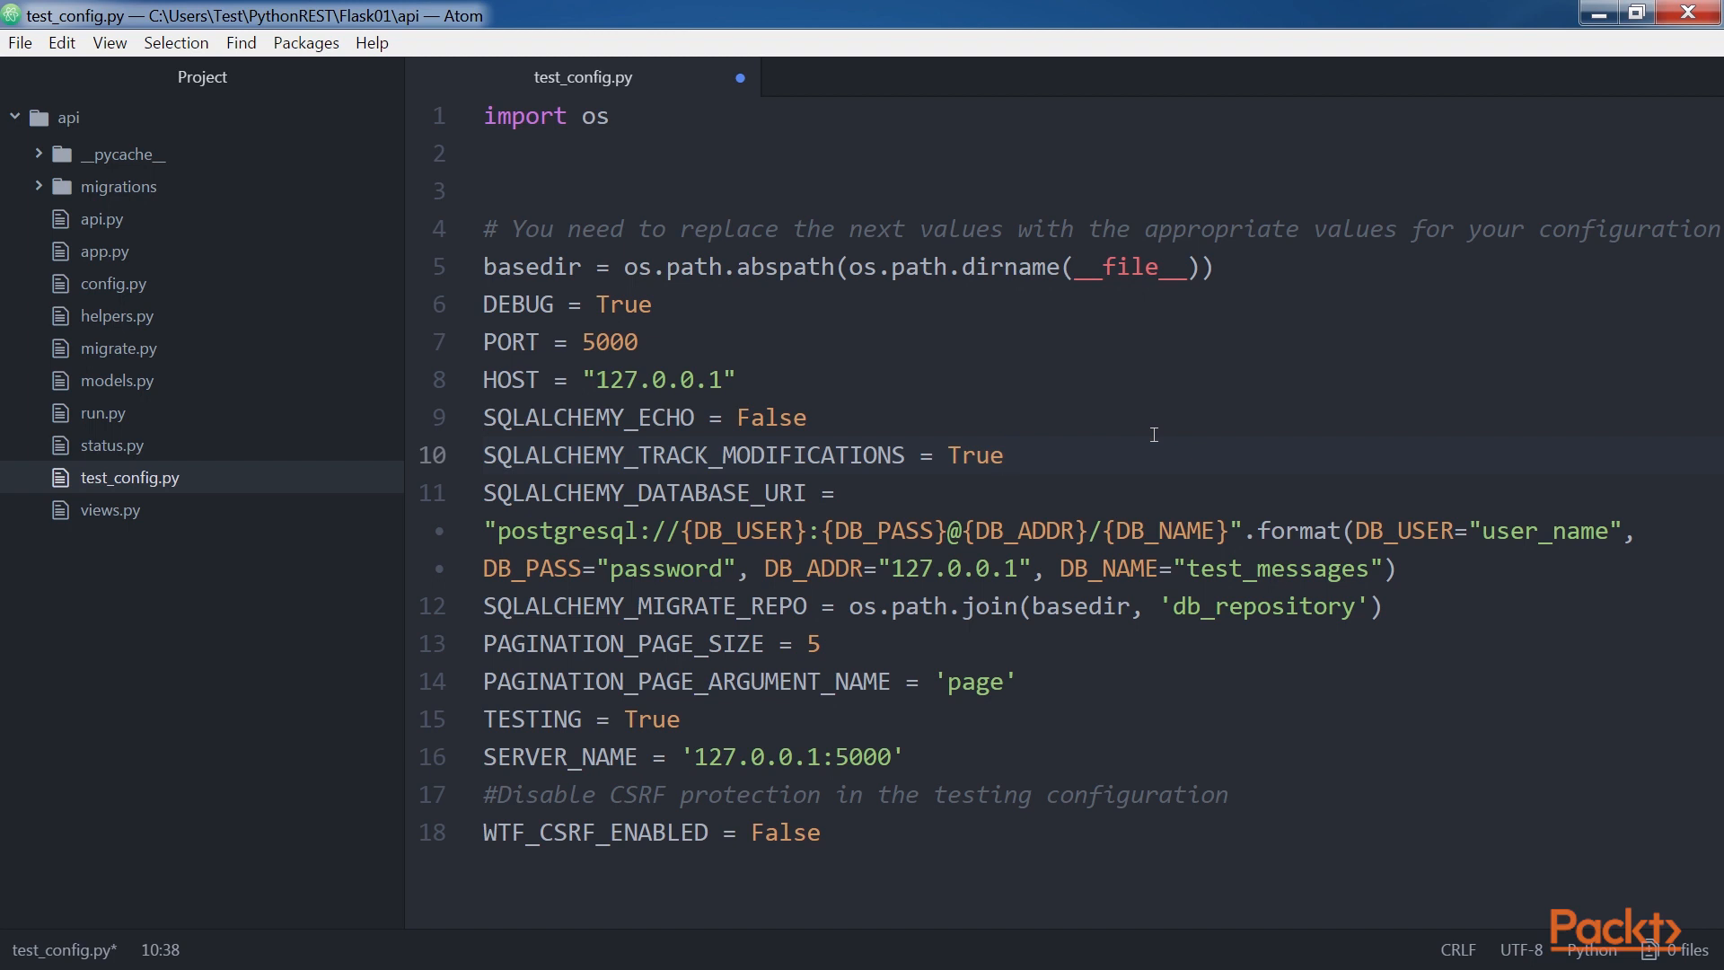
pyautogui.click(1002, 454)
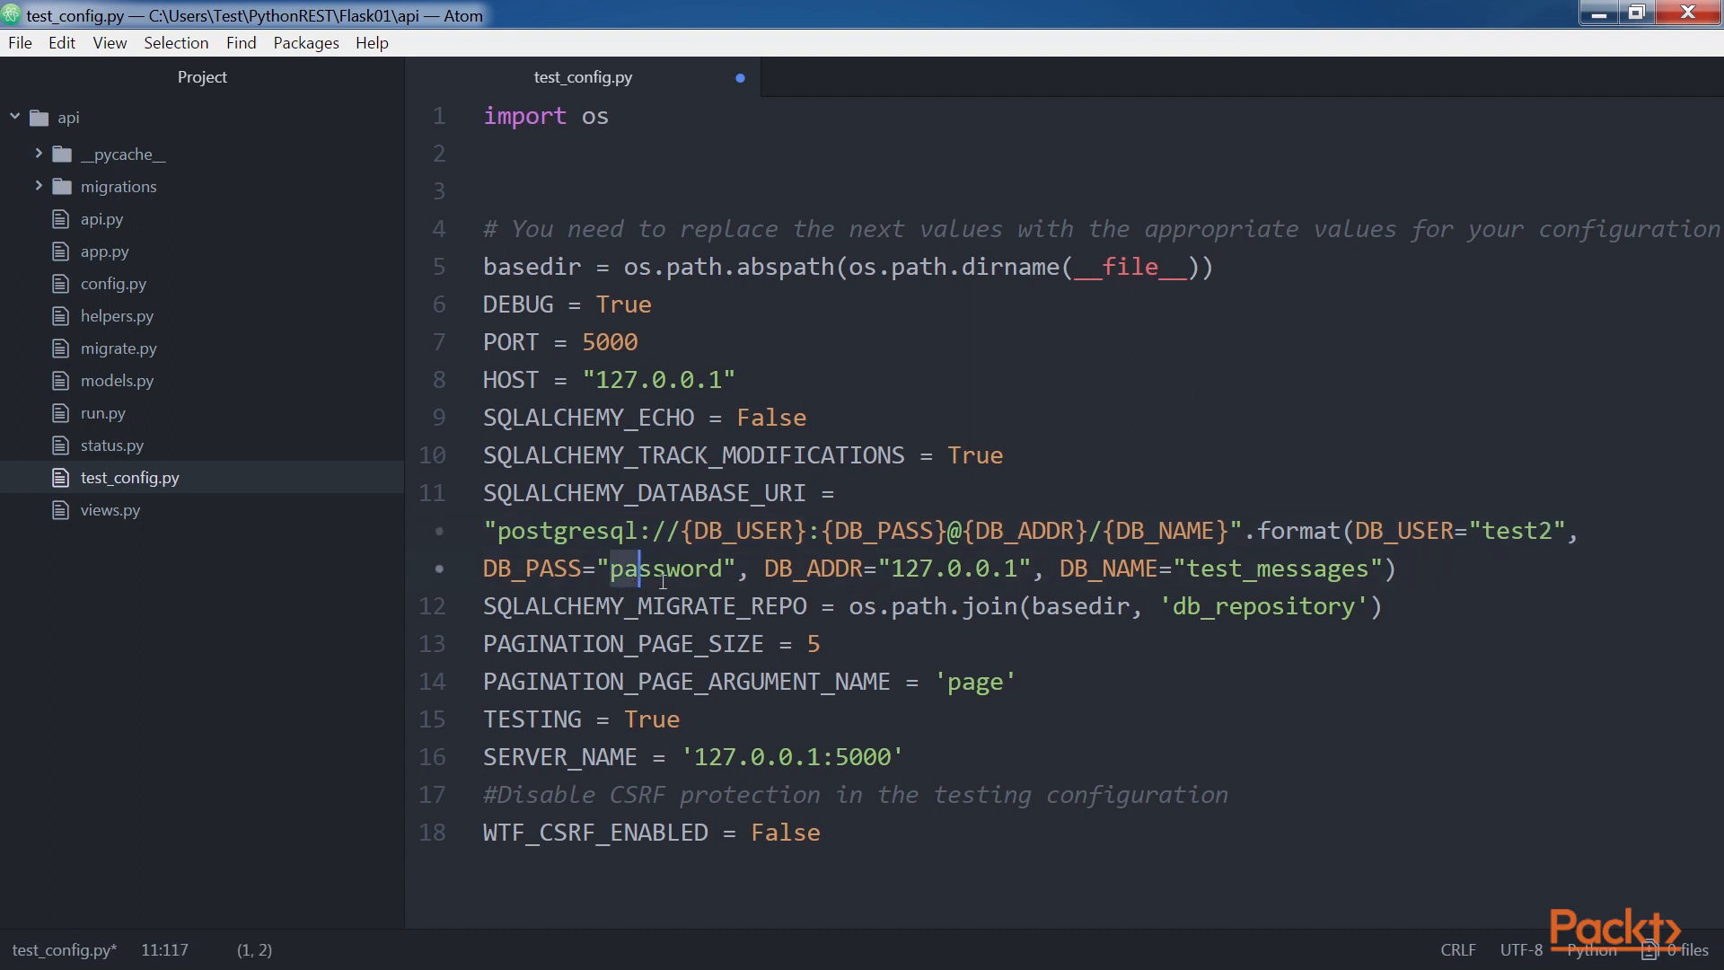
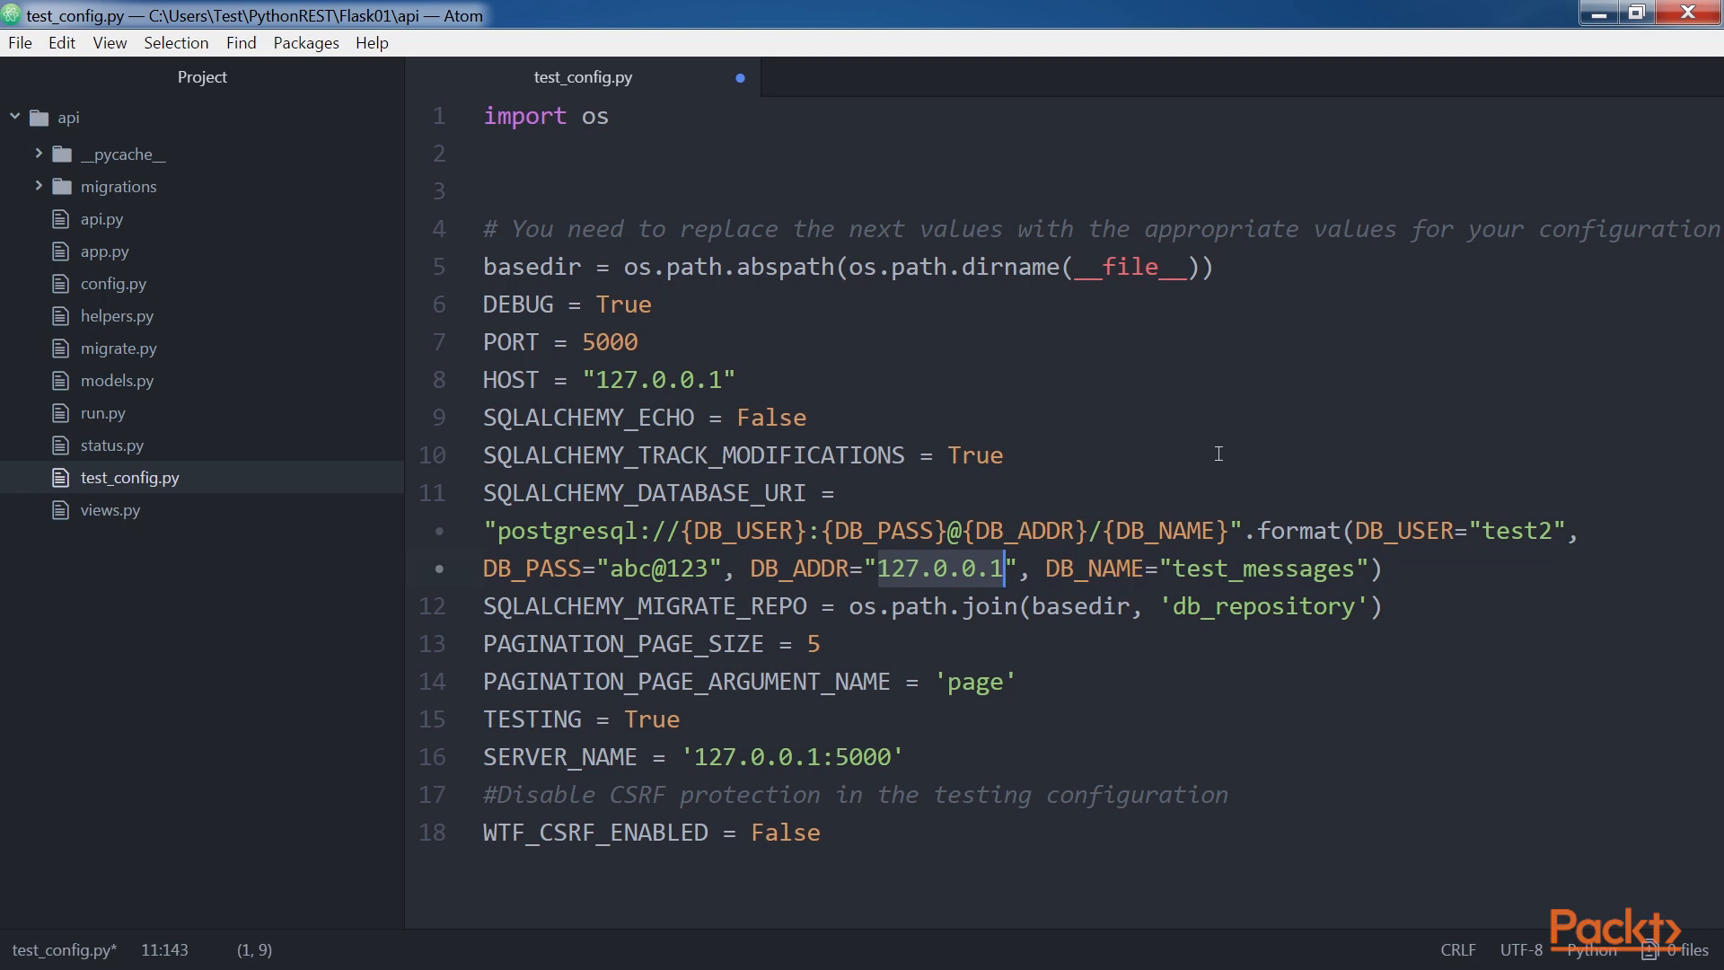
pyautogui.moveTo(1195, 589)
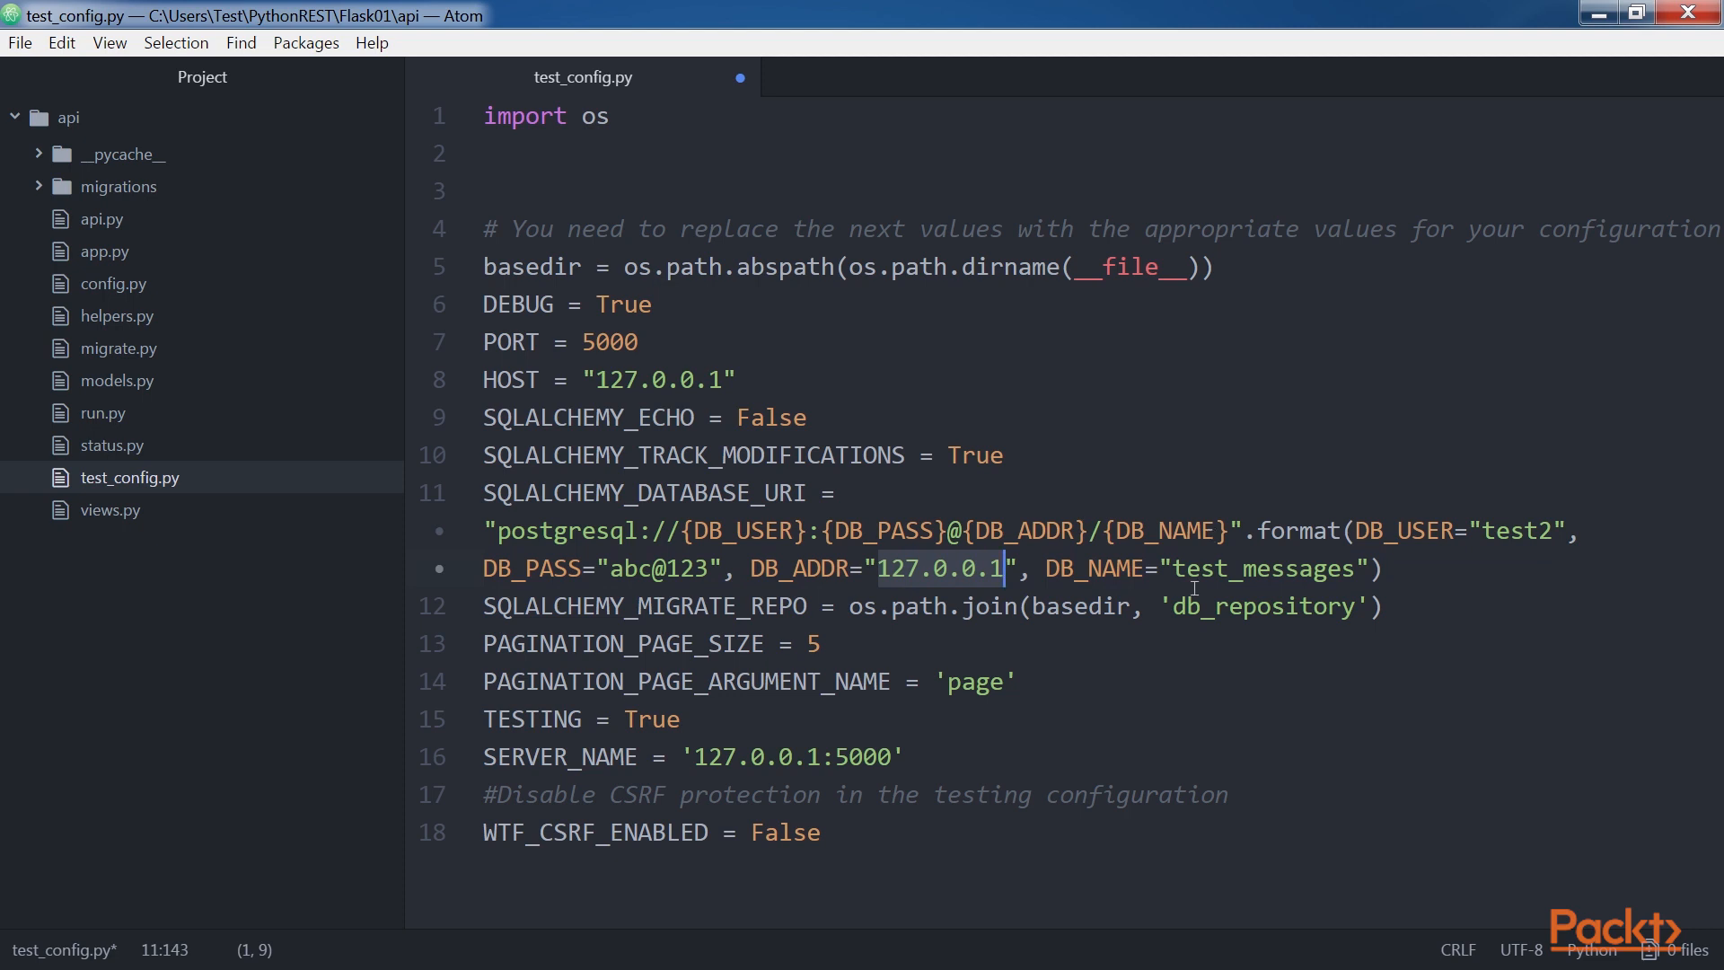
pyautogui.click(818, 831)
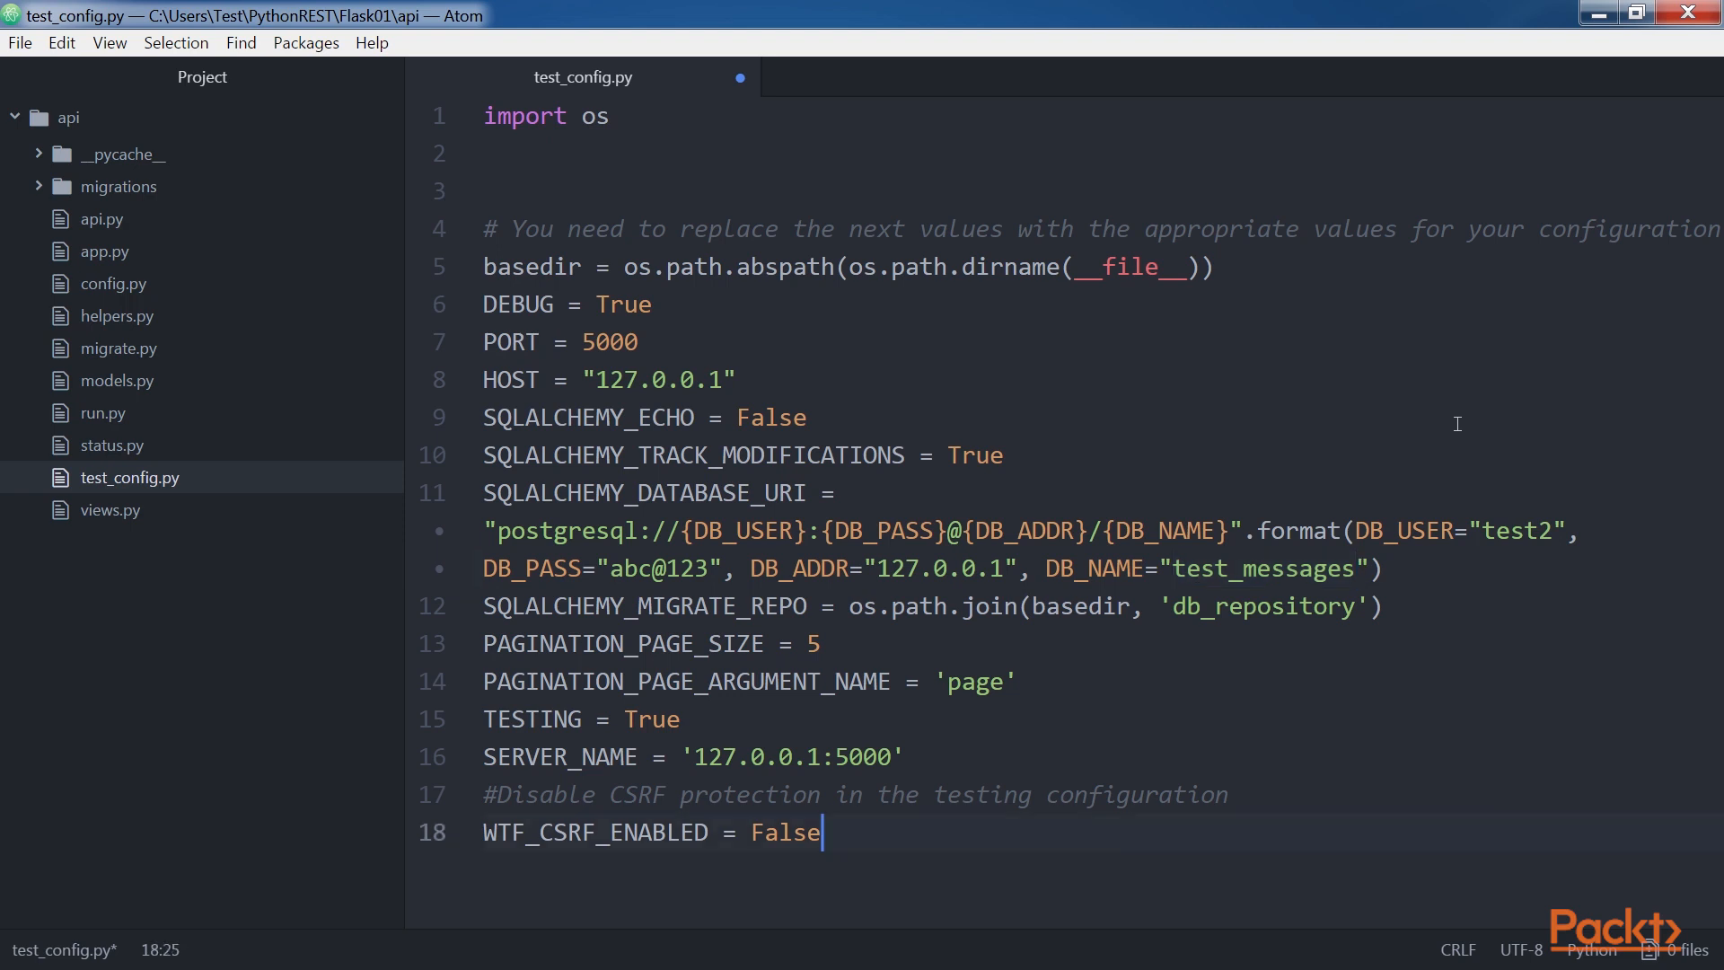